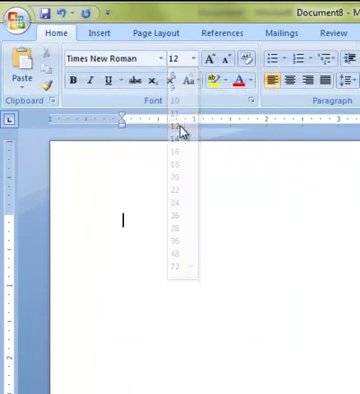
Set the blank document's text to 12 pt and centre-align it.
click(170, 130)
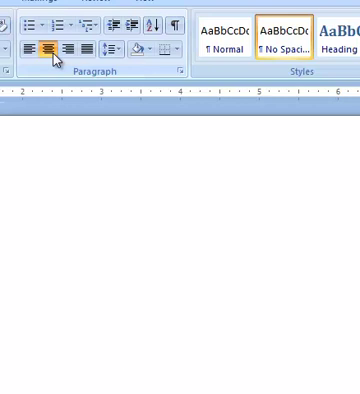
click(50, 48)
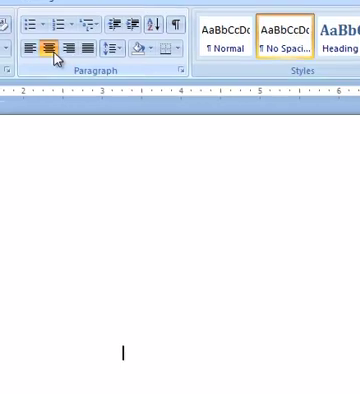
Type the title 'The Joy of Formatting: What good students know about how to format their papers'.
text(The Joy of Formatt)
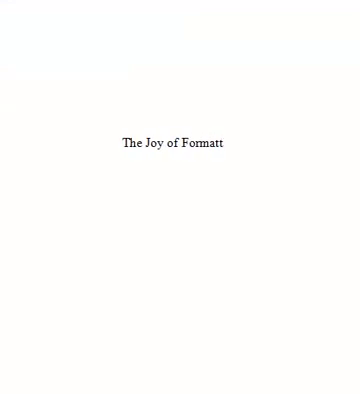
text(ing:)
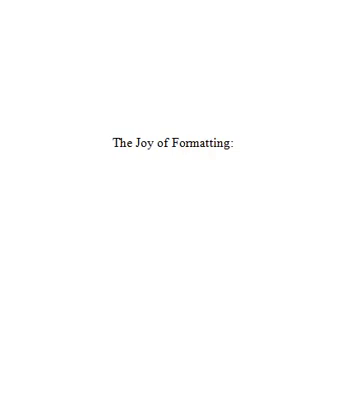
text(What good s)
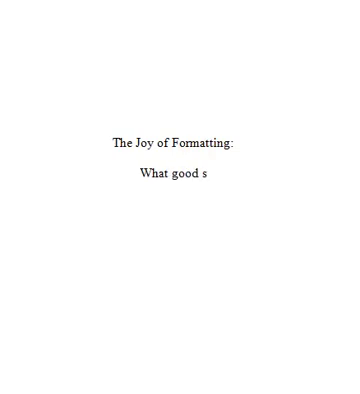
text(tudents know)
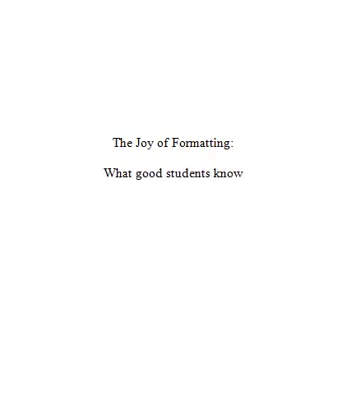
text(about how to f)
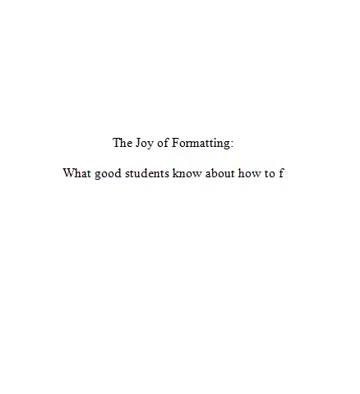
text(ormat their pa)
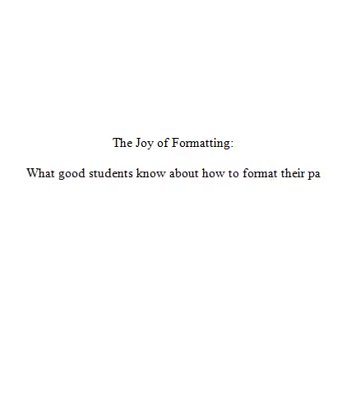
text(pers)
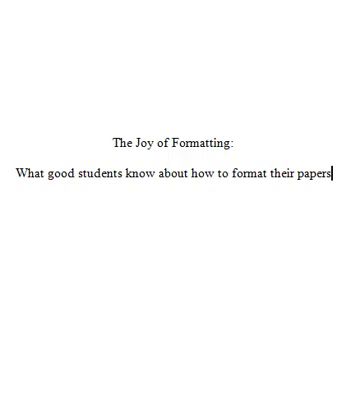
Add the author line 'Joe Student' and begin the George Mason affiliation.
text(Joe)
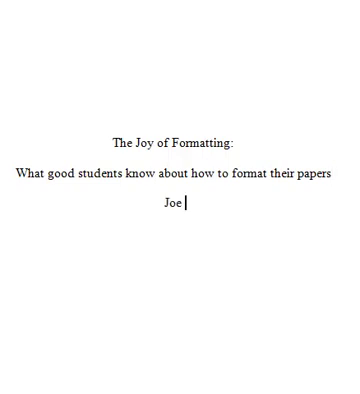
text(Student)
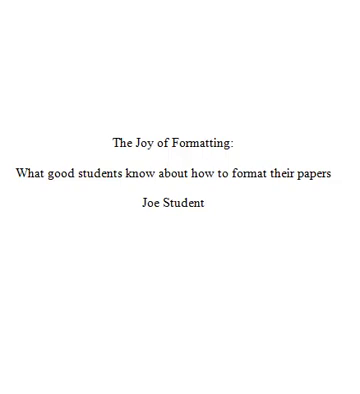
text(Geo)
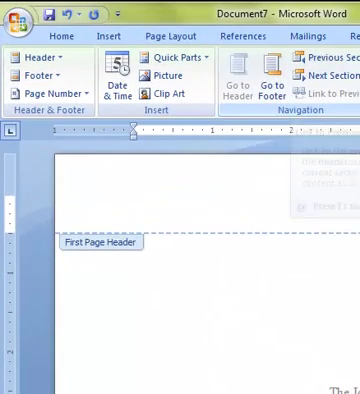
Enter 'Running head: THE JOY OF FORMATTING' in the first-page header.
text(Running)
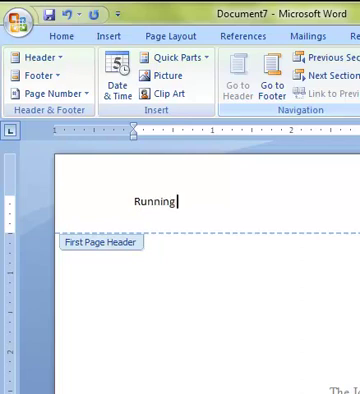
text(head:)
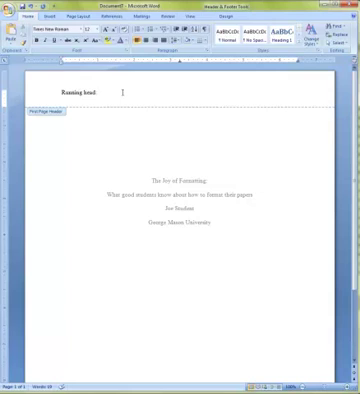
text(THE JOY OF)
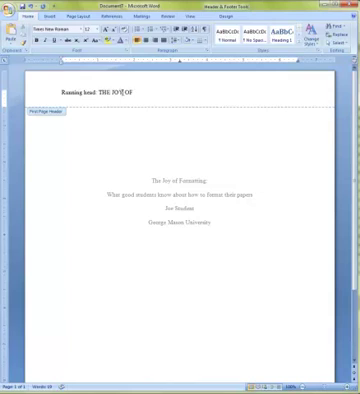
text(FORMATTING)
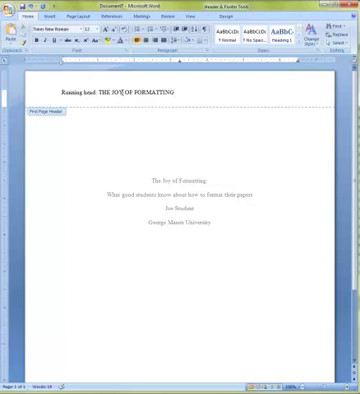
click(298, 93)
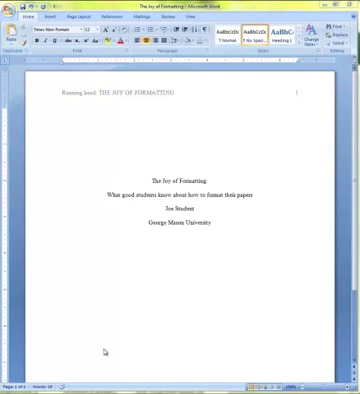
mouse_move(198, 280)
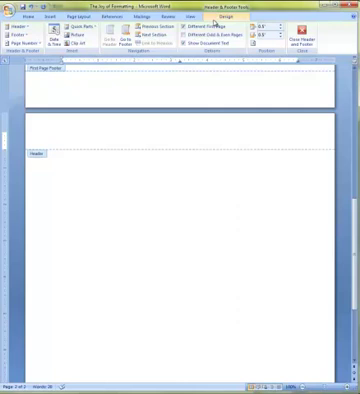
Enter 'THE JOY OF FORMATTING' as the page 2 header text.
text(THE JOY OF FORMATT)
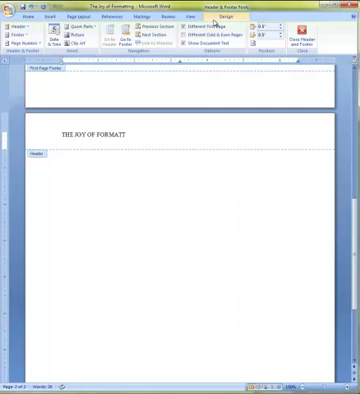
text(ING)
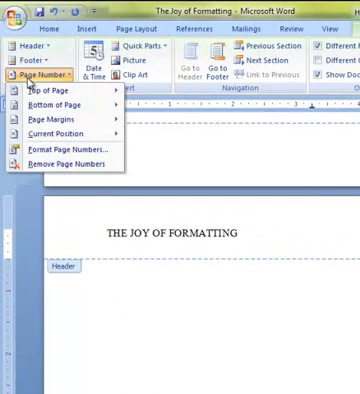
Insert a Plain Number page number at the current header position.
click(60, 130)
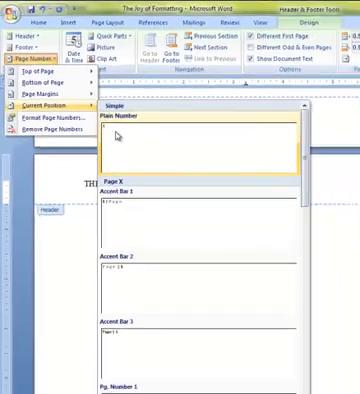
click(147, 128)
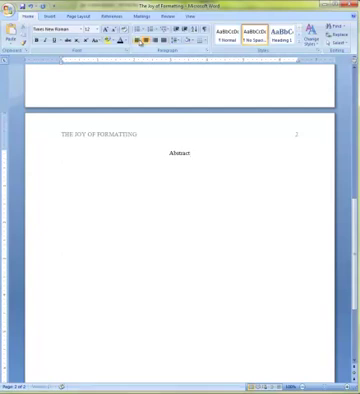
Centre the Abstract heading on page 2.
click(60, 168)
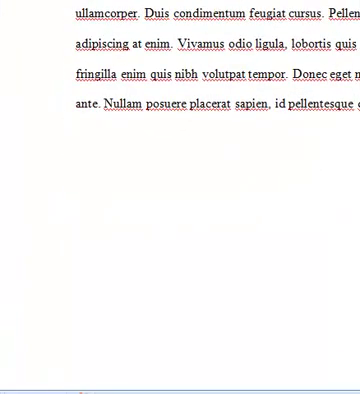
Add the keywords 'formatting, APA, cover page, abstract' after the abstract paragraph.
click(117, 135)
text(Keywords:)
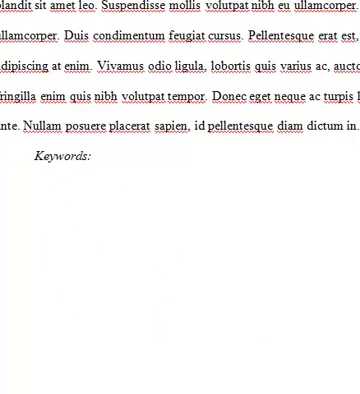
text(formatting)
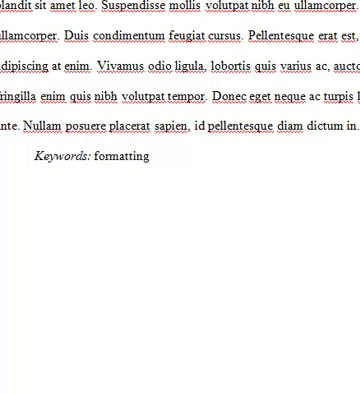
text(, AP)
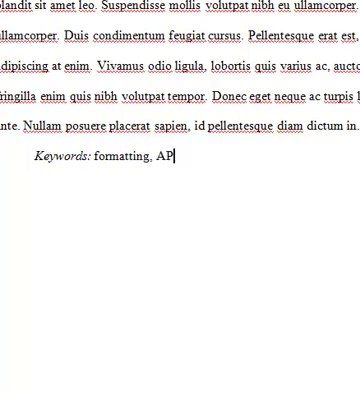
text(A, cover page,)
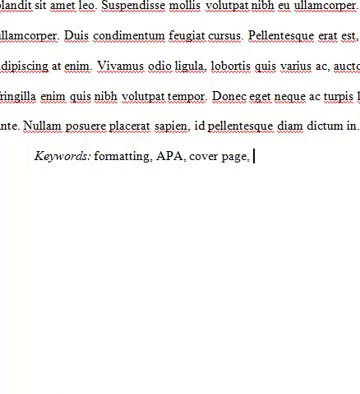
text(abstract)
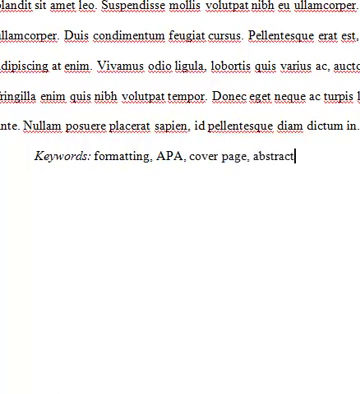